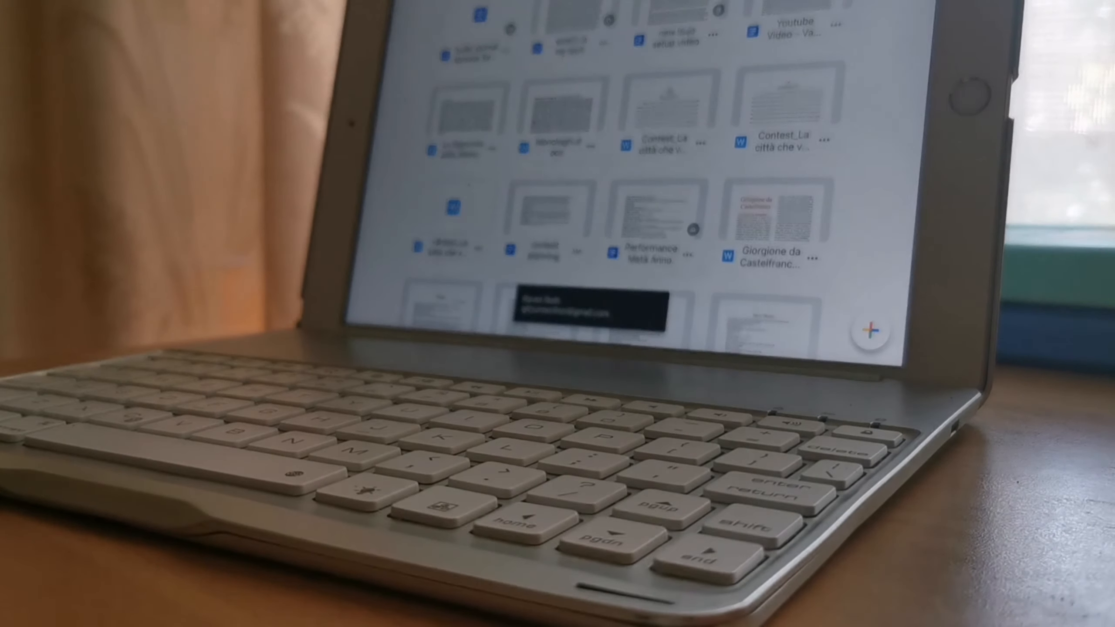
Step: Type 'welcome to my video' as the document name, then return to the home screen
click(871, 329)
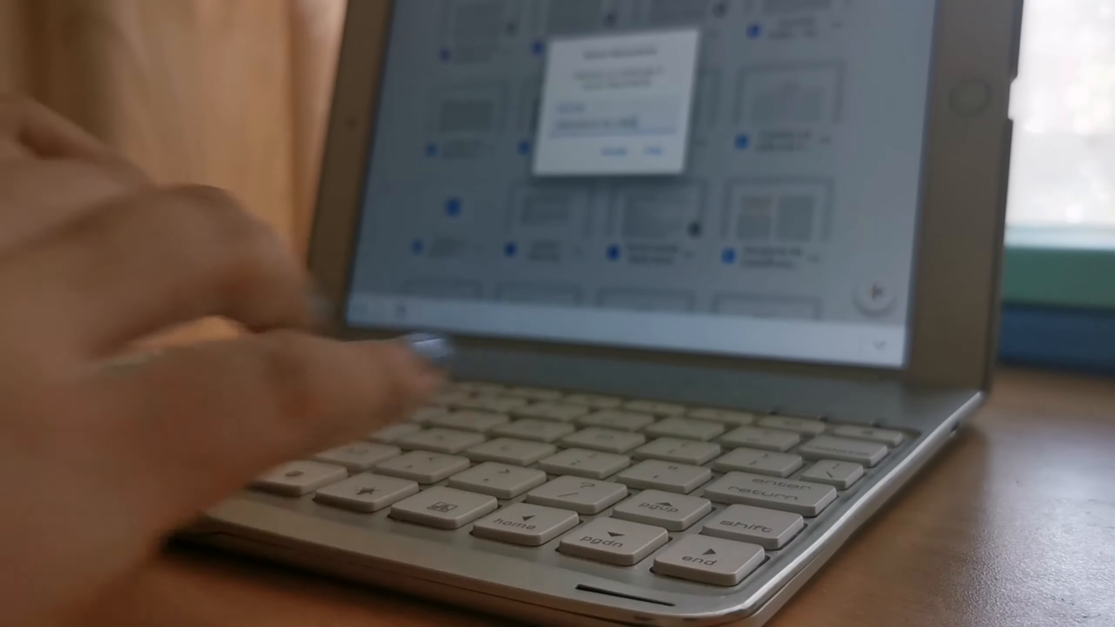
text(welcome to my video)
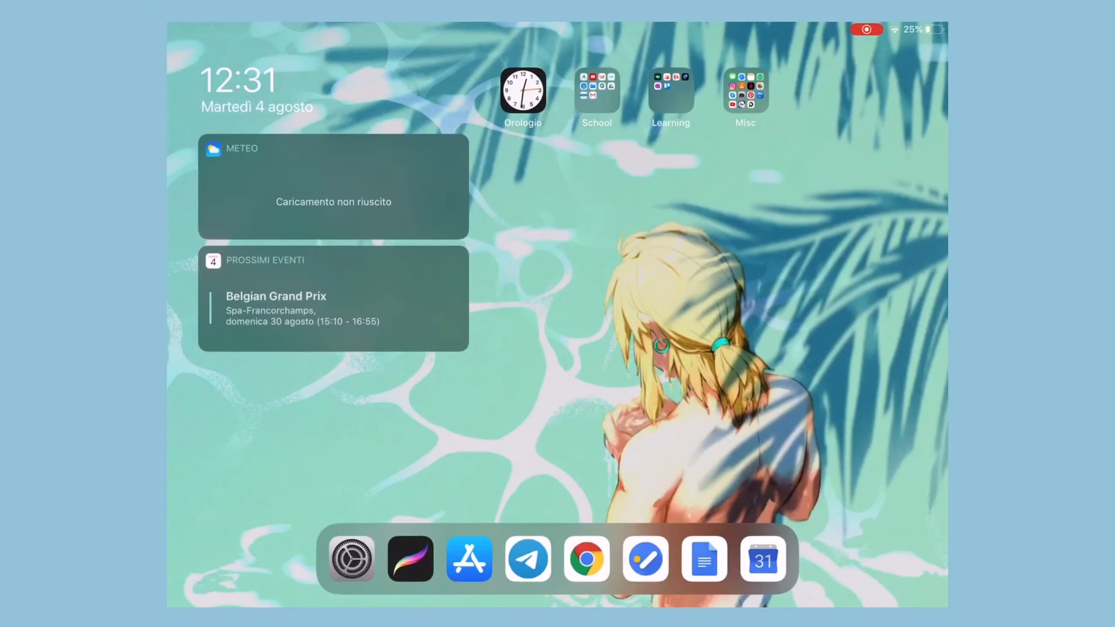
Step: View the 1 min 30 sec timer in Clock, then return to the home screen
click(523, 92)
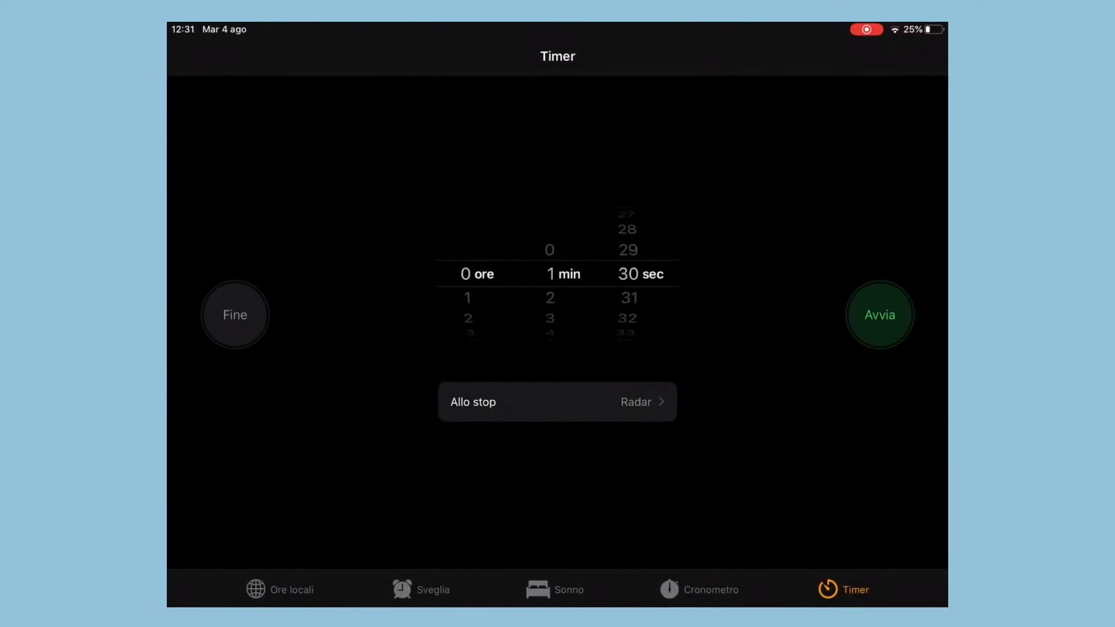
click(421, 589)
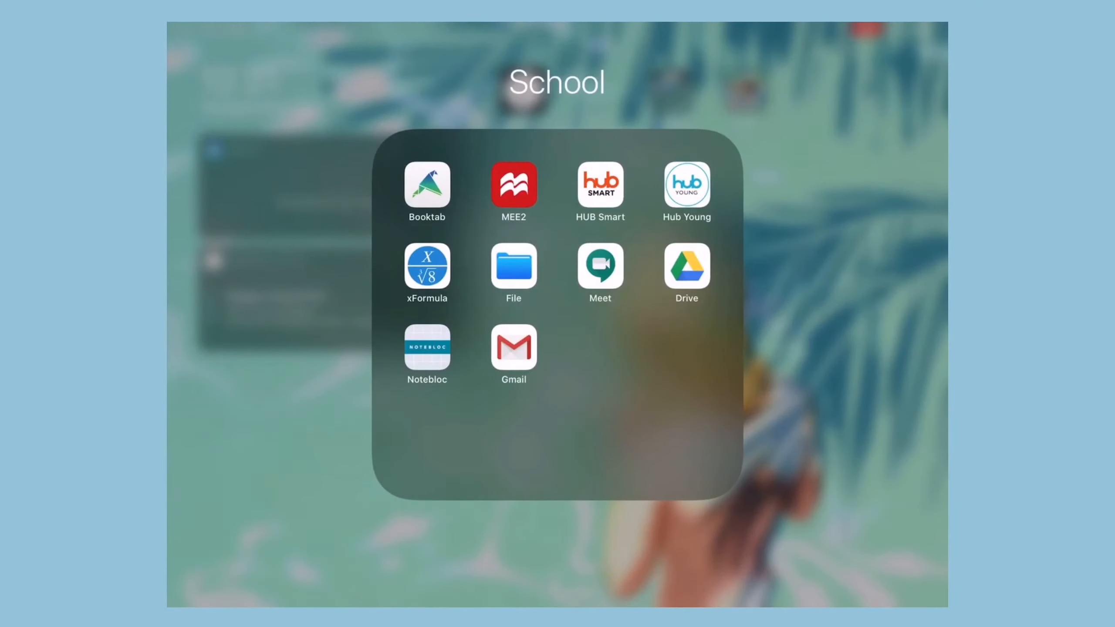
Step: Try the xFormula formula editor from the School folder, then go back to the folder
click(427, 186)
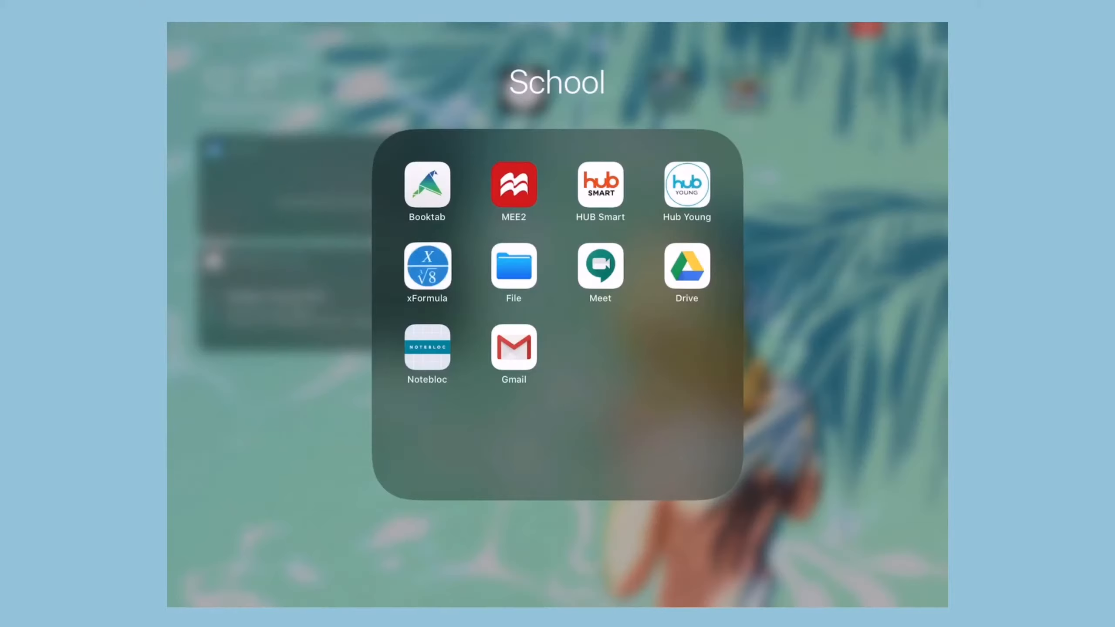
click(427, 270)
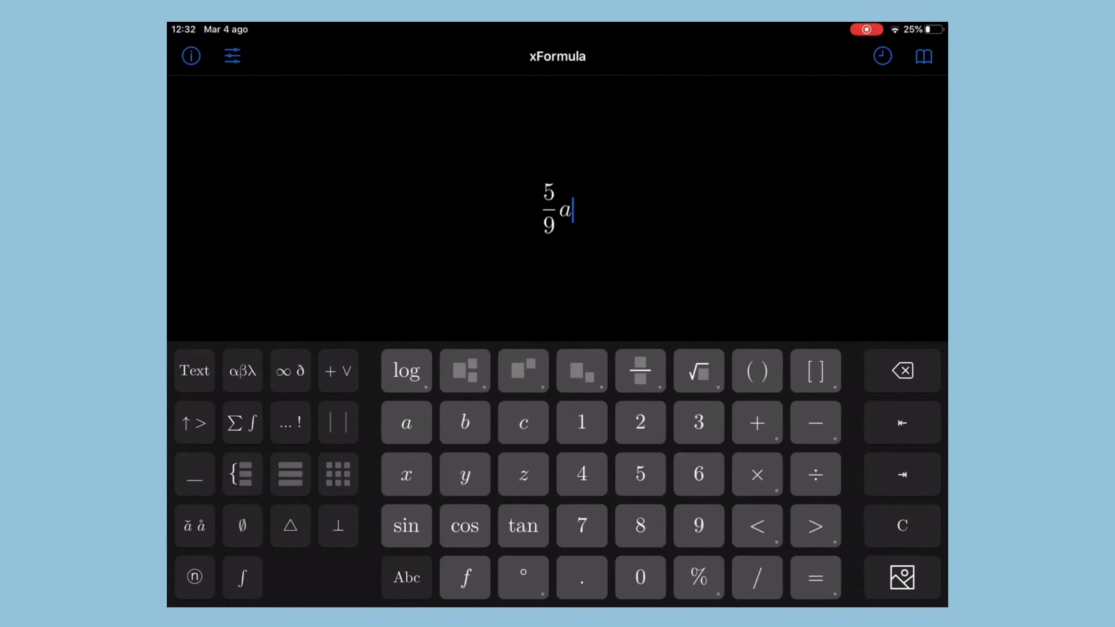
click(757, 422)
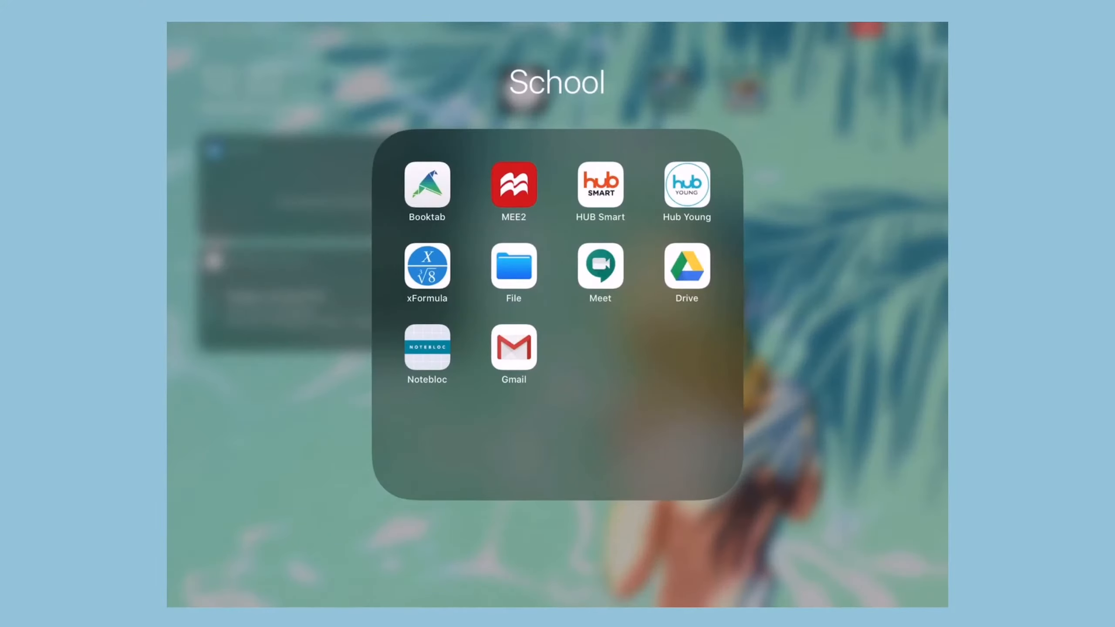
Step: Browse Documents in Files, then look through Google Drive and Notebloc
click(512, 270)
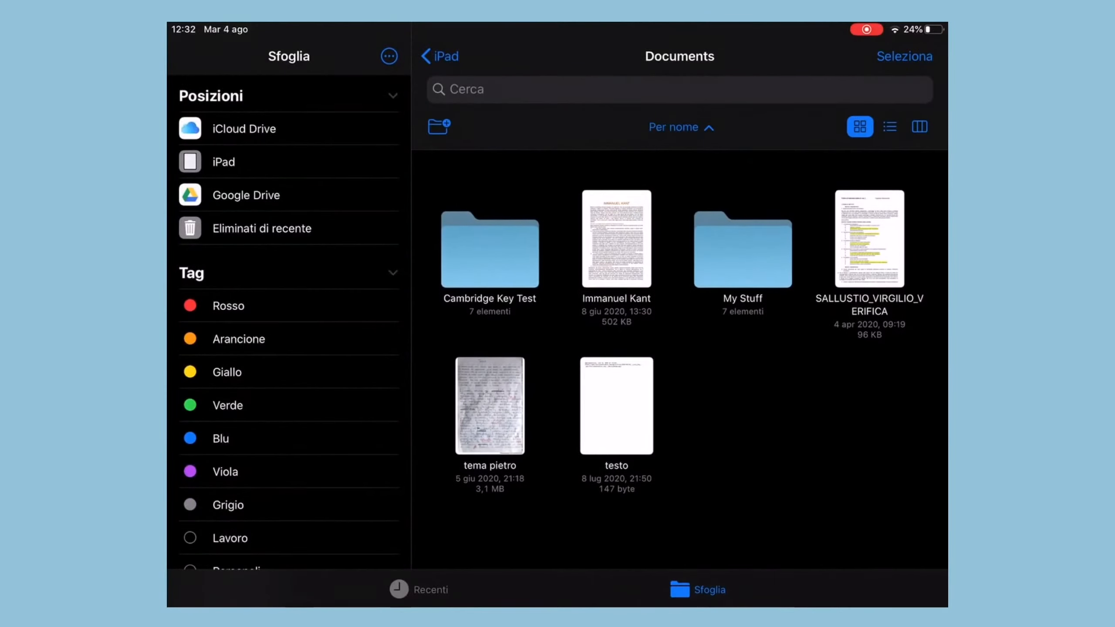
scroll(up, 3)
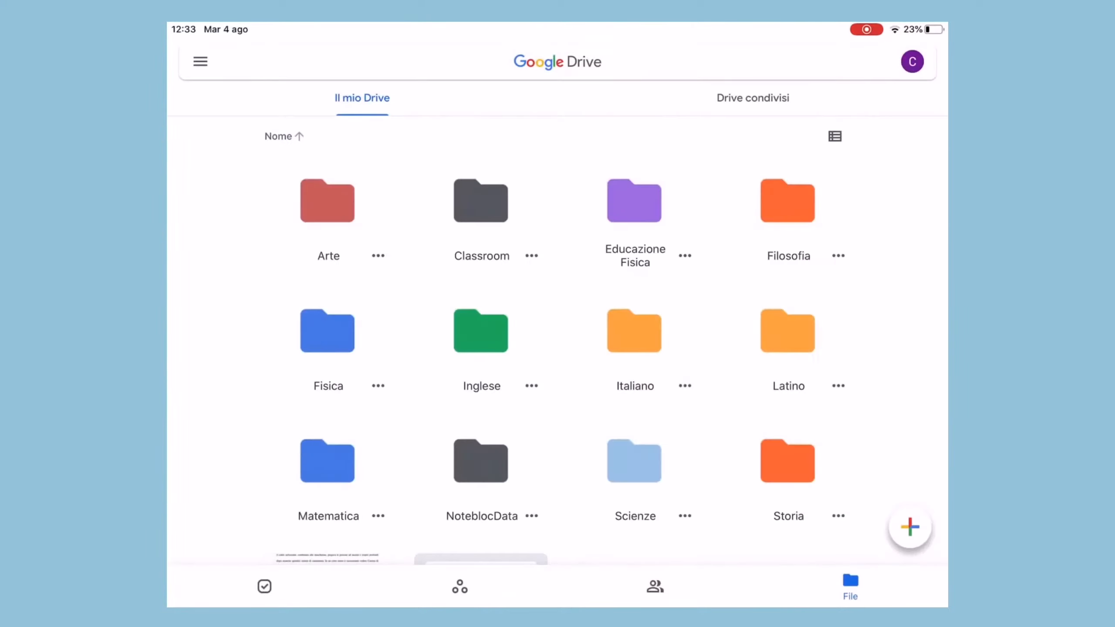
scroll(down, 3)
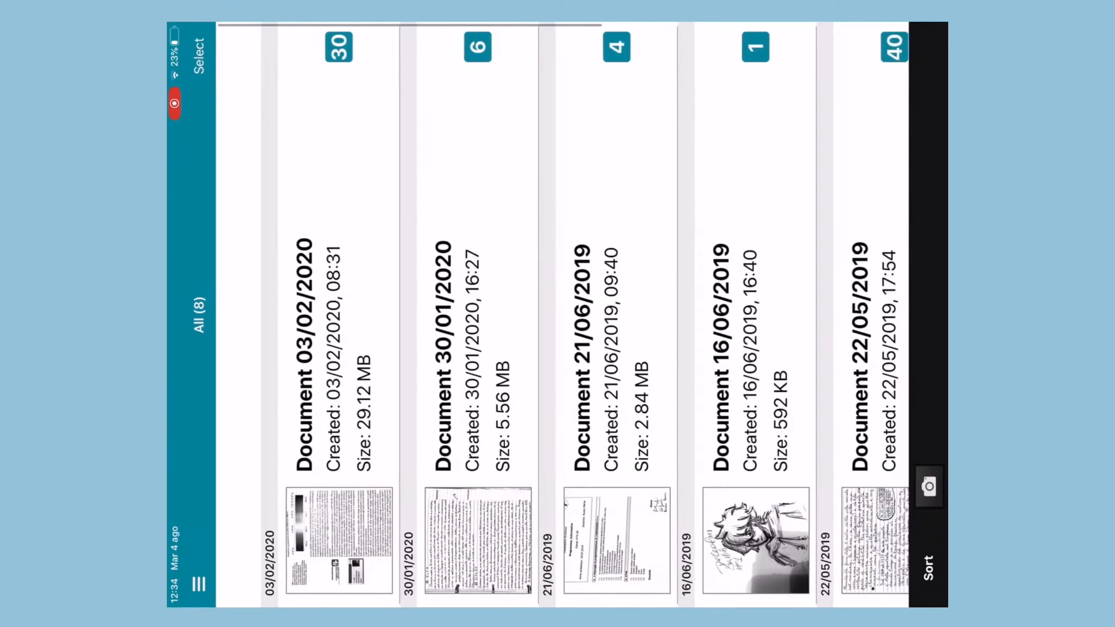
scroll(left, 3)
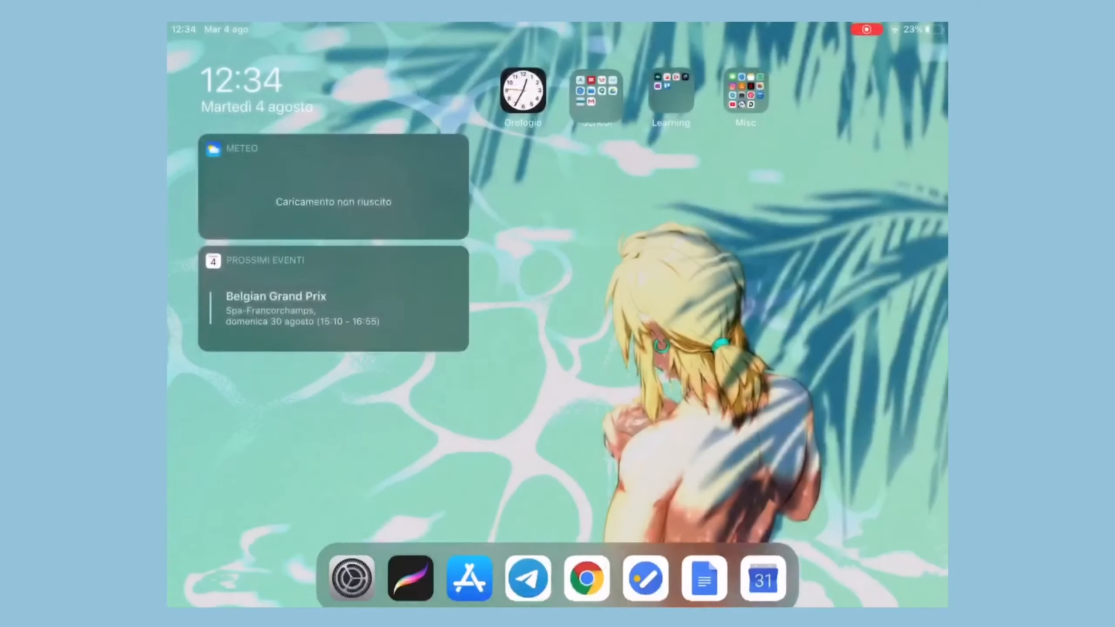
click(670, 92)
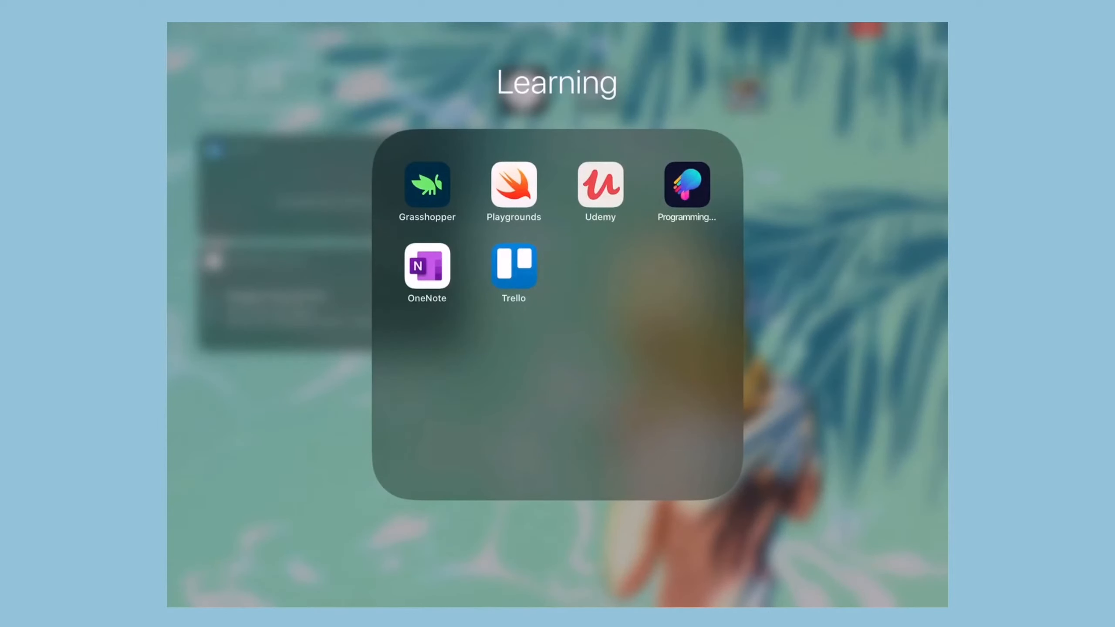
click(427, 186)
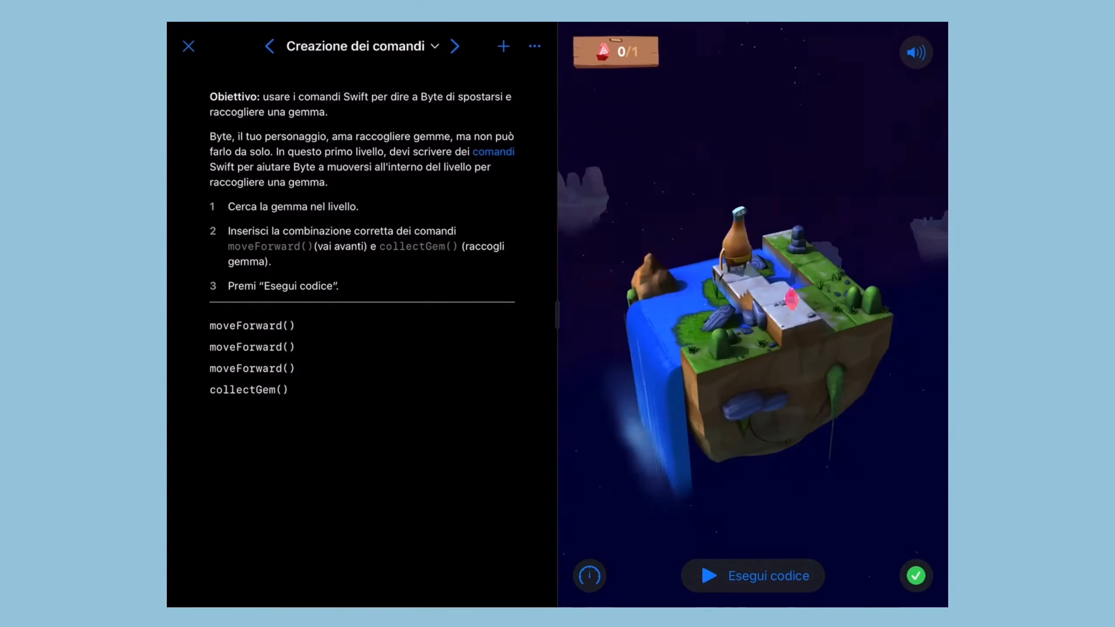
click(752, 576)
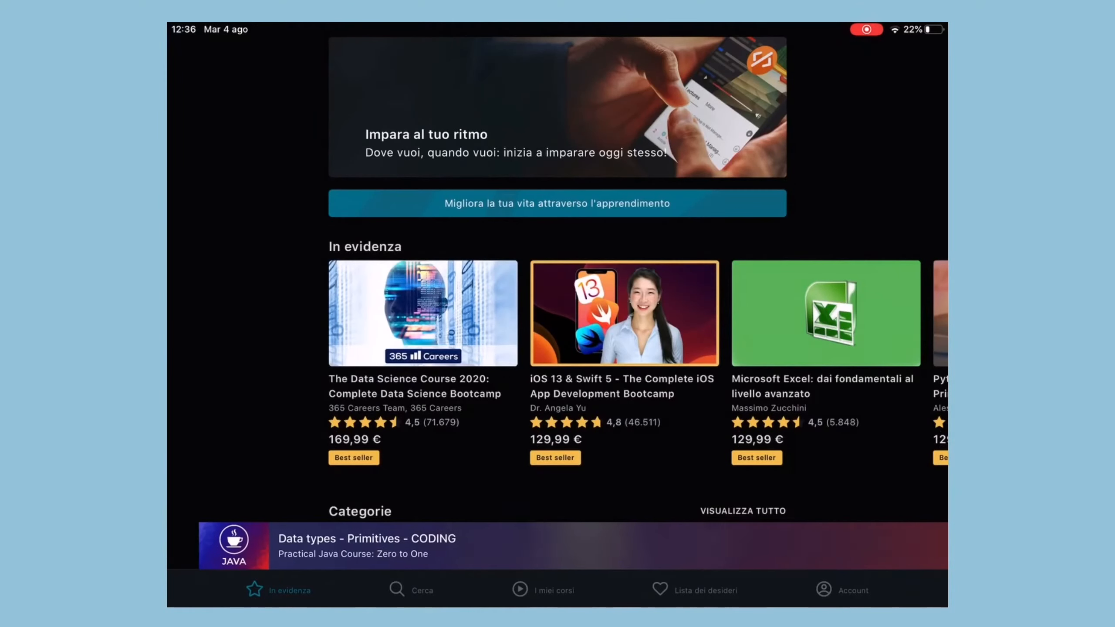
click(544, 590)
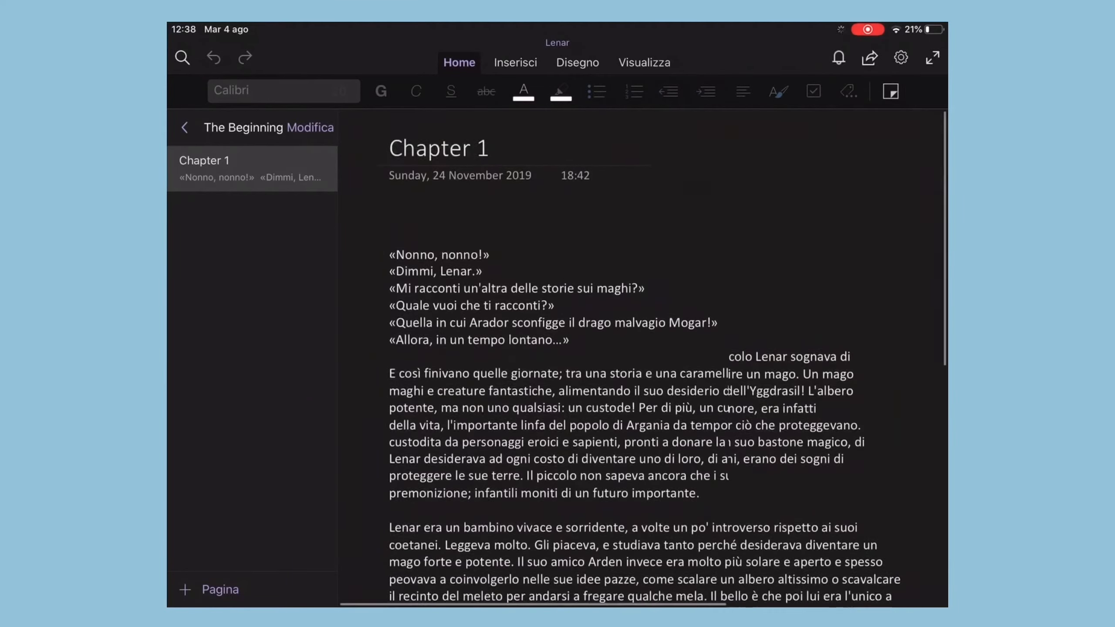
click(184, 127)
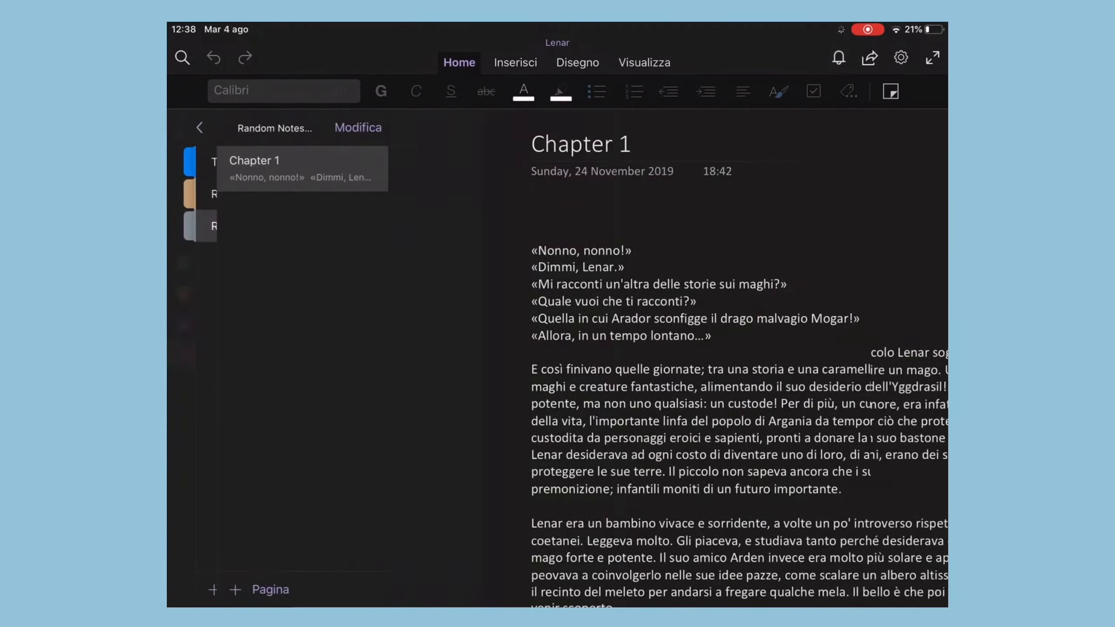
click(200, 127)
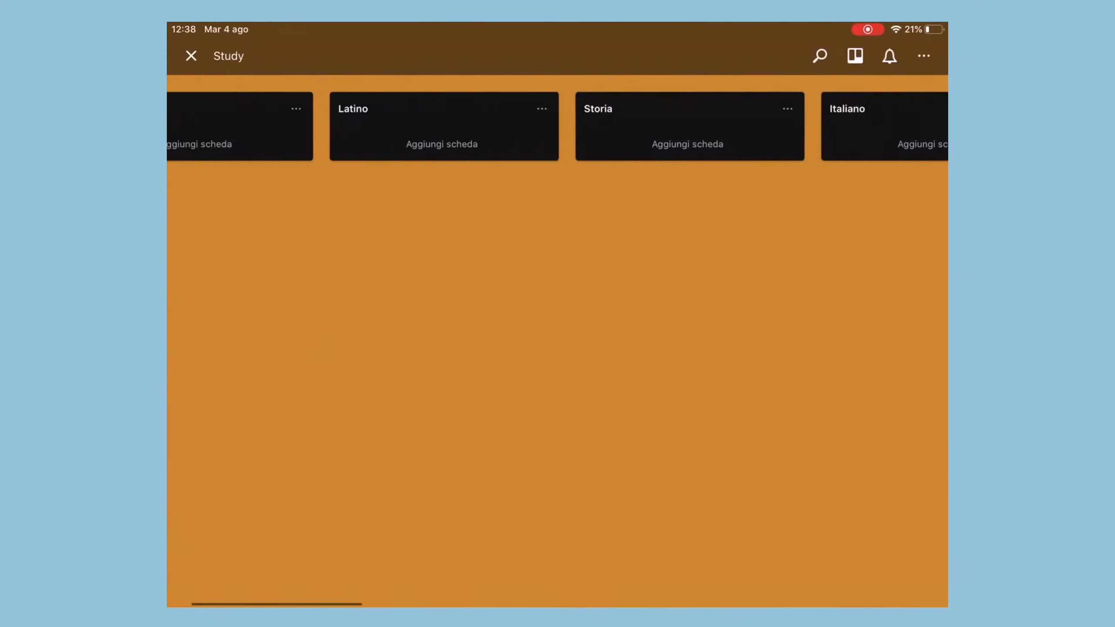
scroll(right, 3)
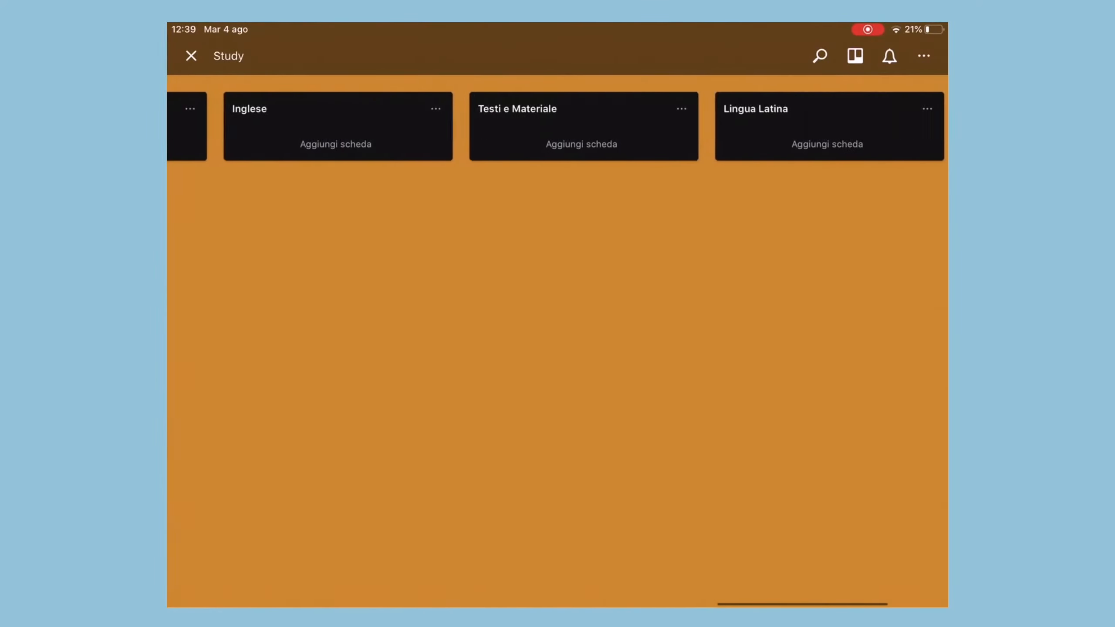
click(190, 57)
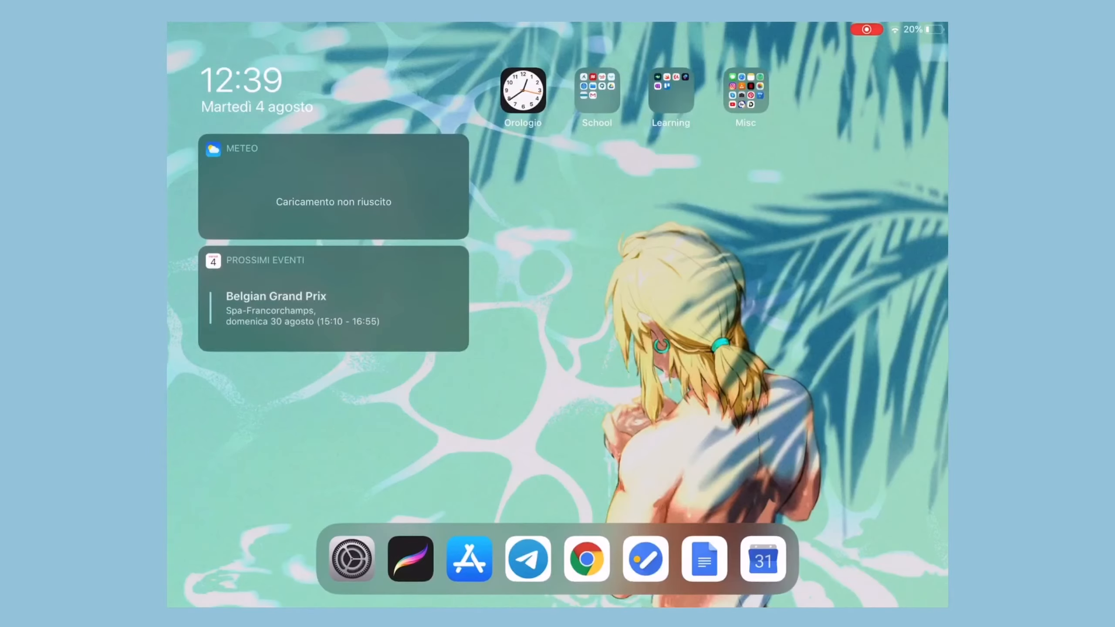
Step: Launch Netflix from the Misc folder, then go back to the folder
click(746, 89)
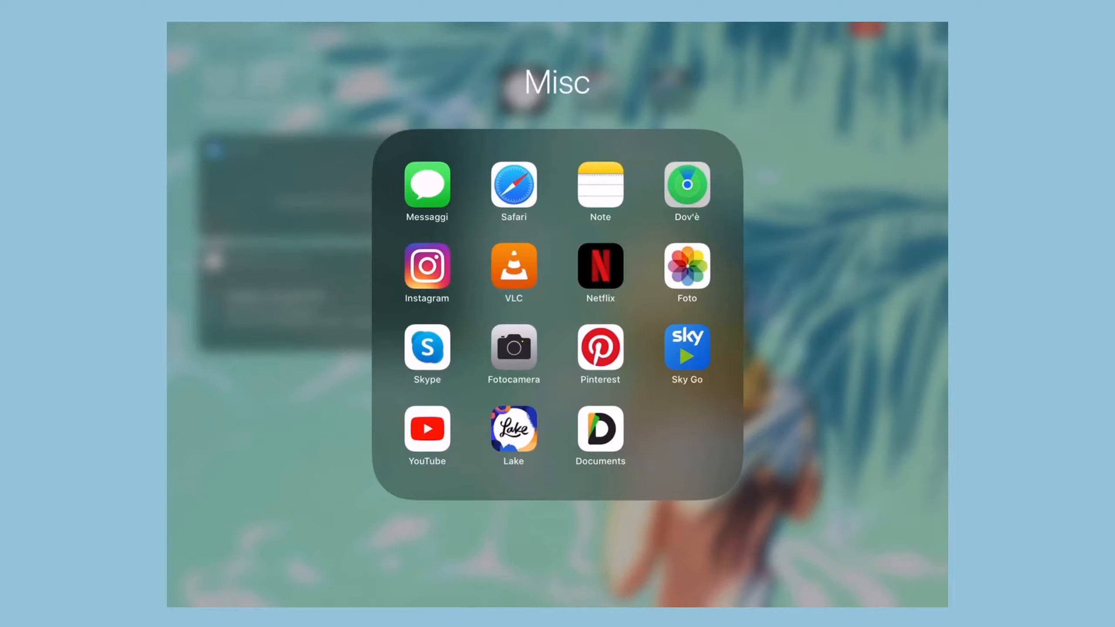
click(427, 268)
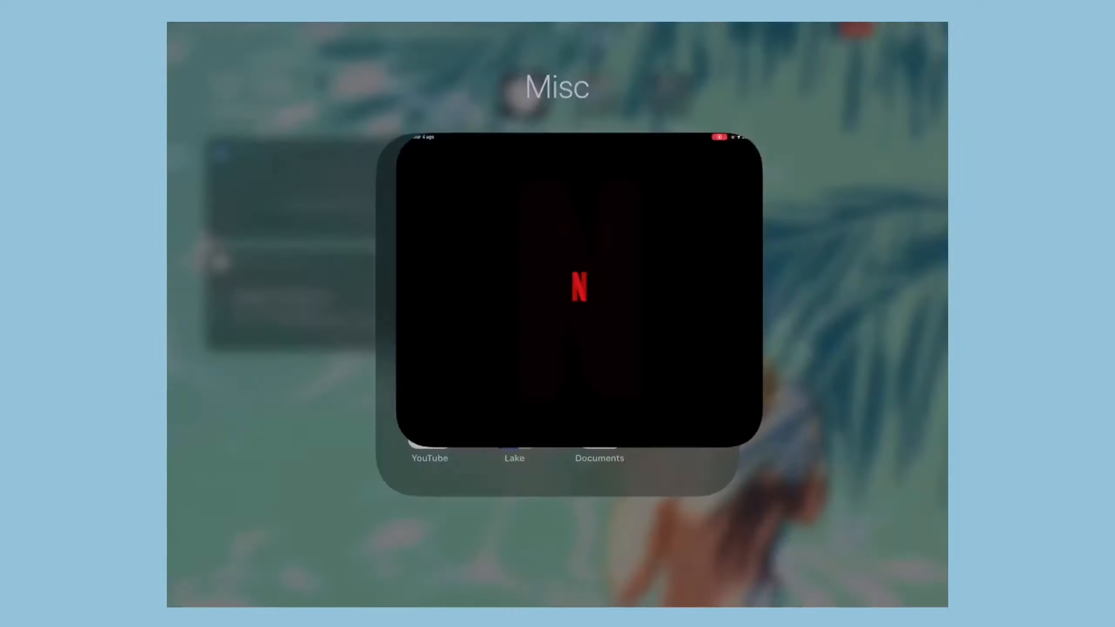
click(579, 290)
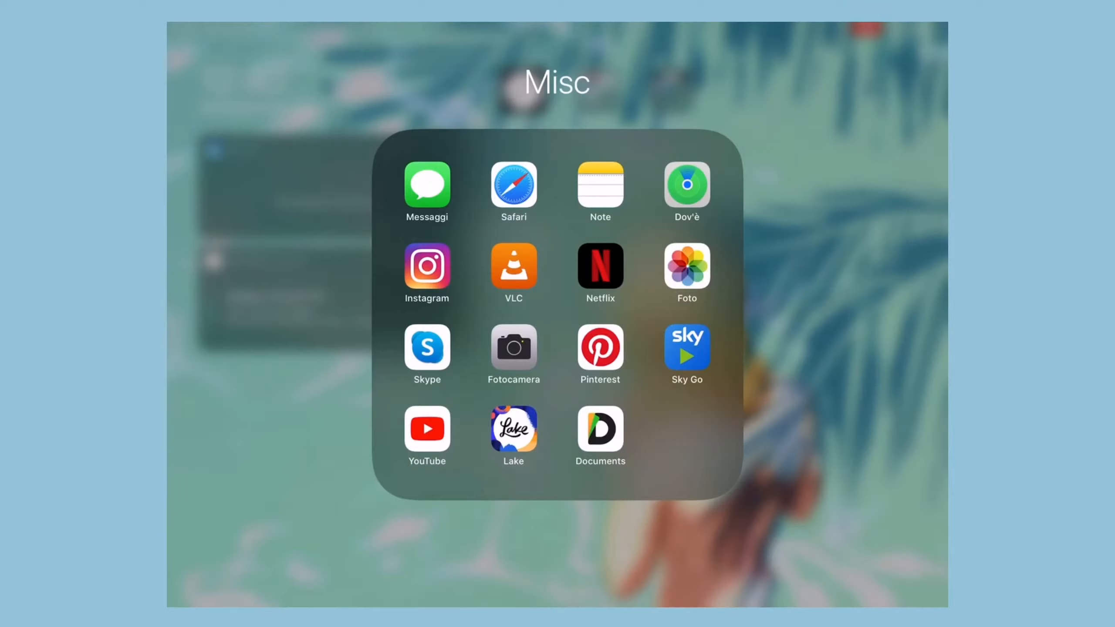
Step: Launch Pinterest, Sky Go and YouTube in turn, ending on Documents
click(600, 347)
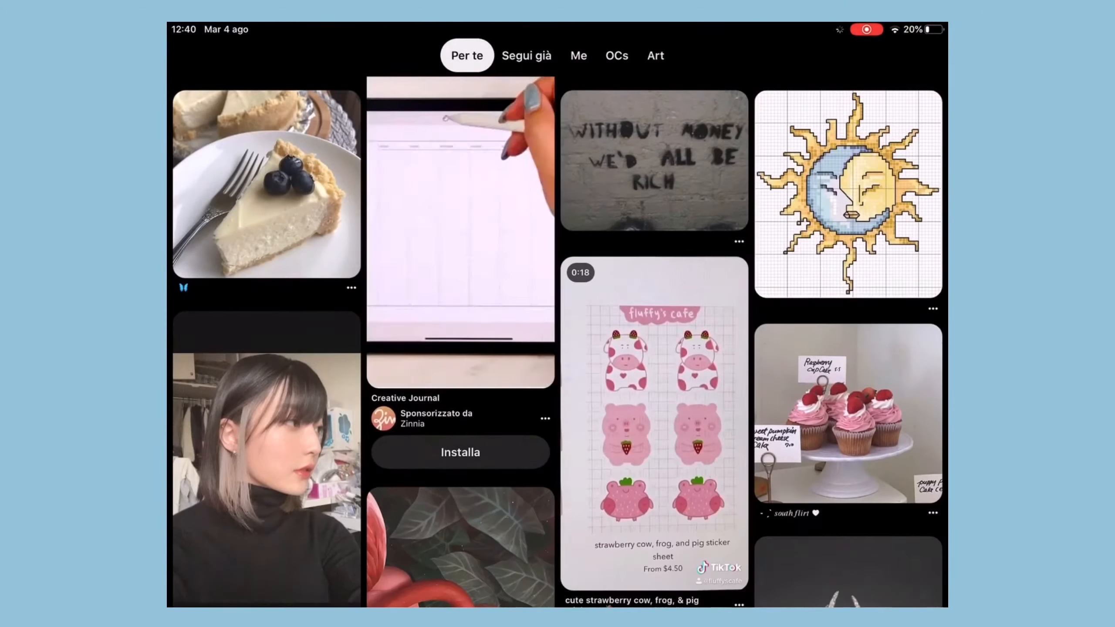
scroll(down, 3)
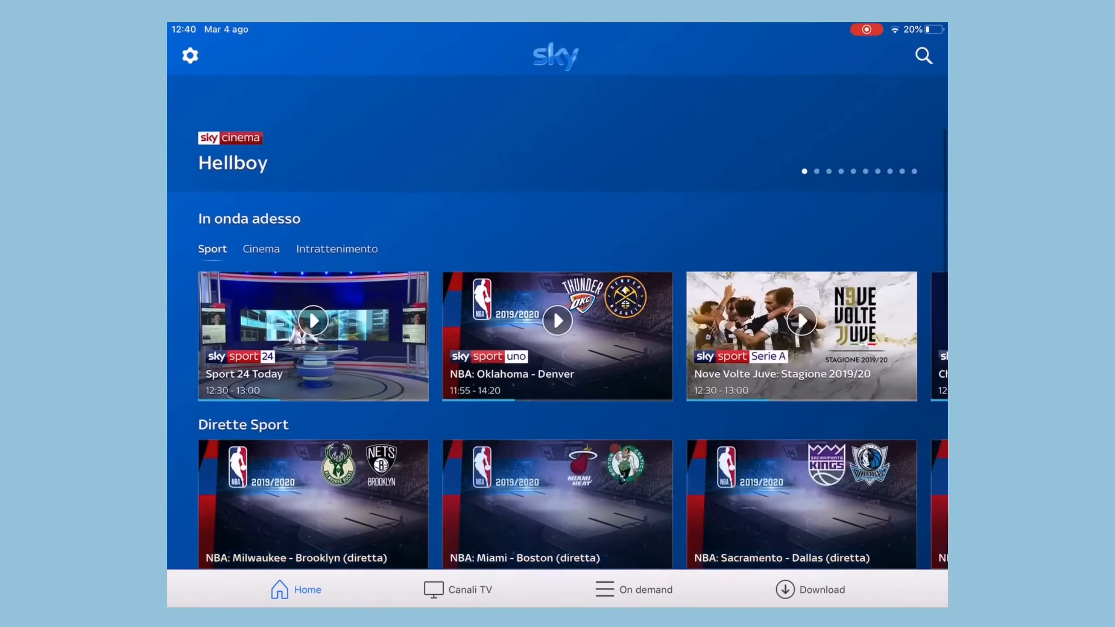
scroll(down, 3)
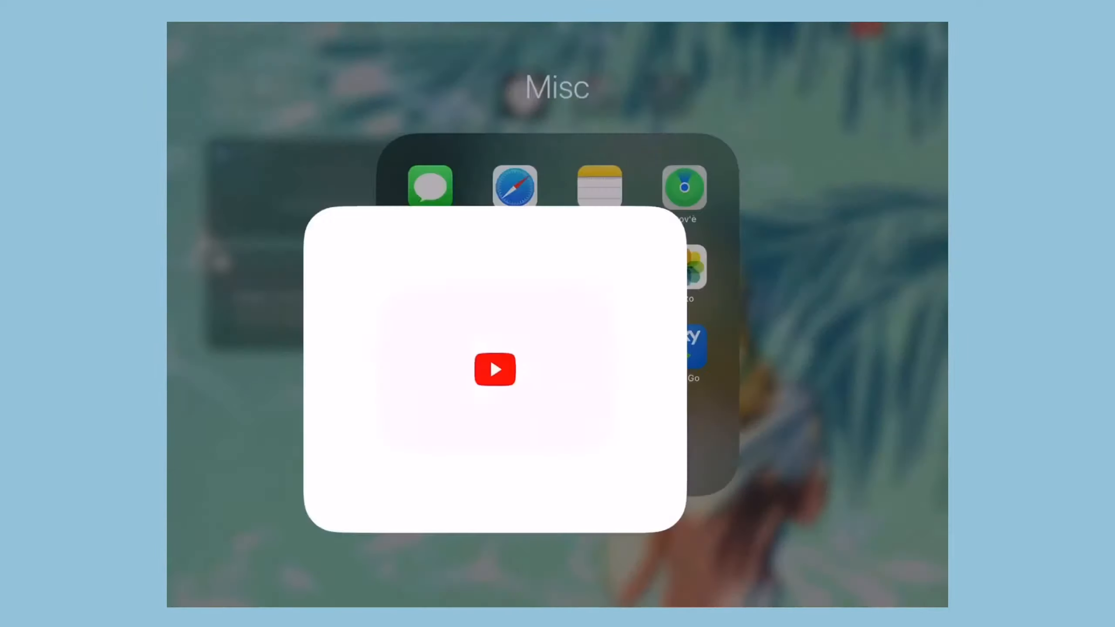
click(494, 369)
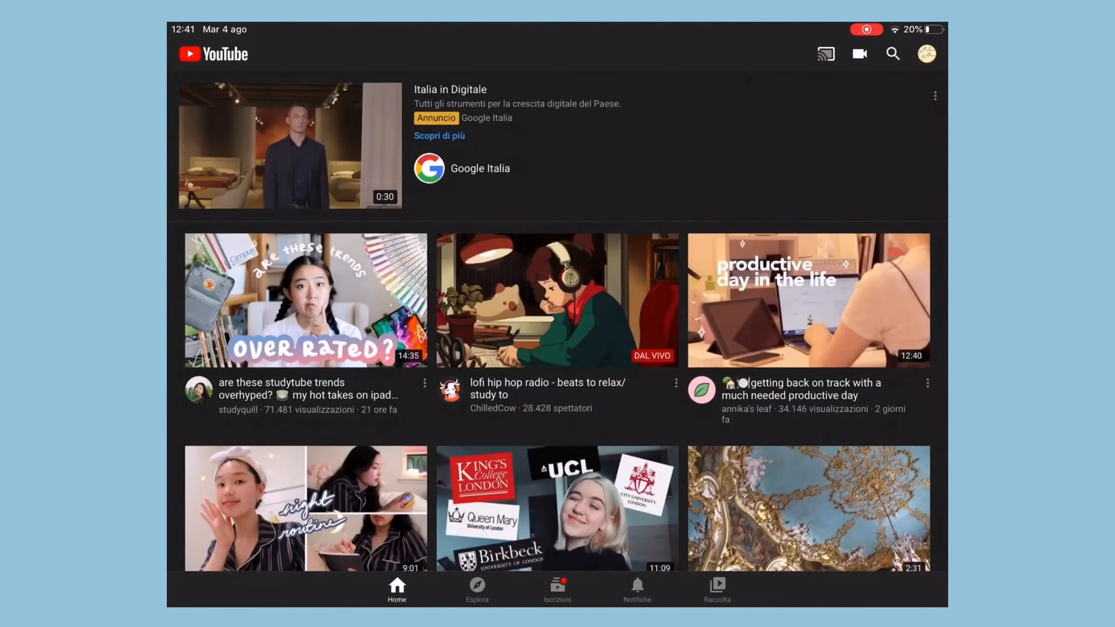
scroll(down, 3)
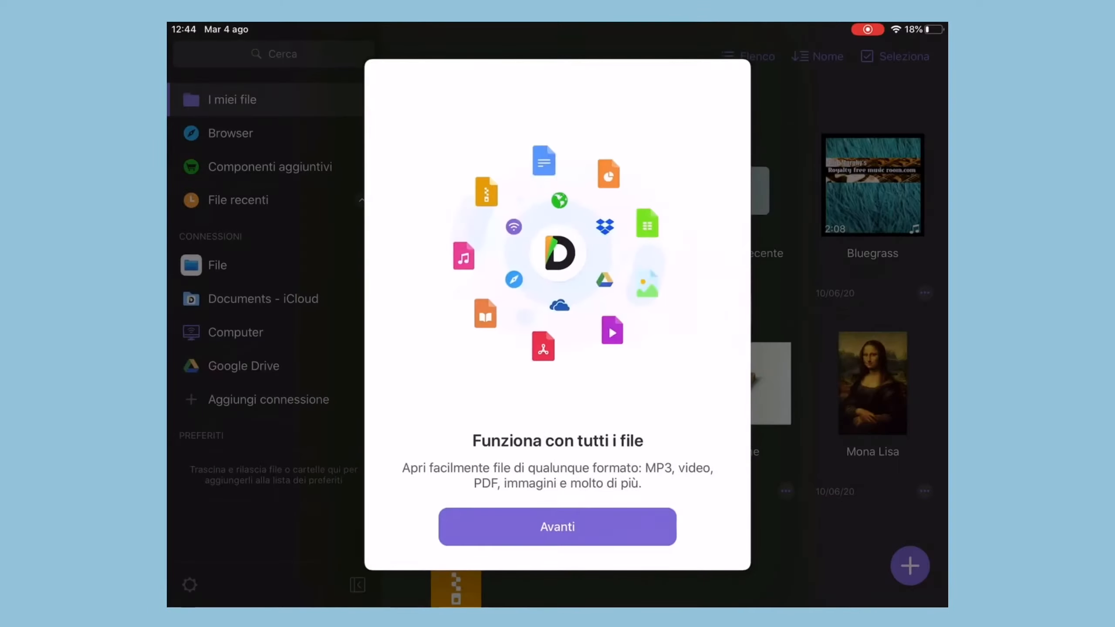
Step: Browse Procreate's Works and Sketches stacks and preview the Nuova tela canvas sizes
click(556, 526)
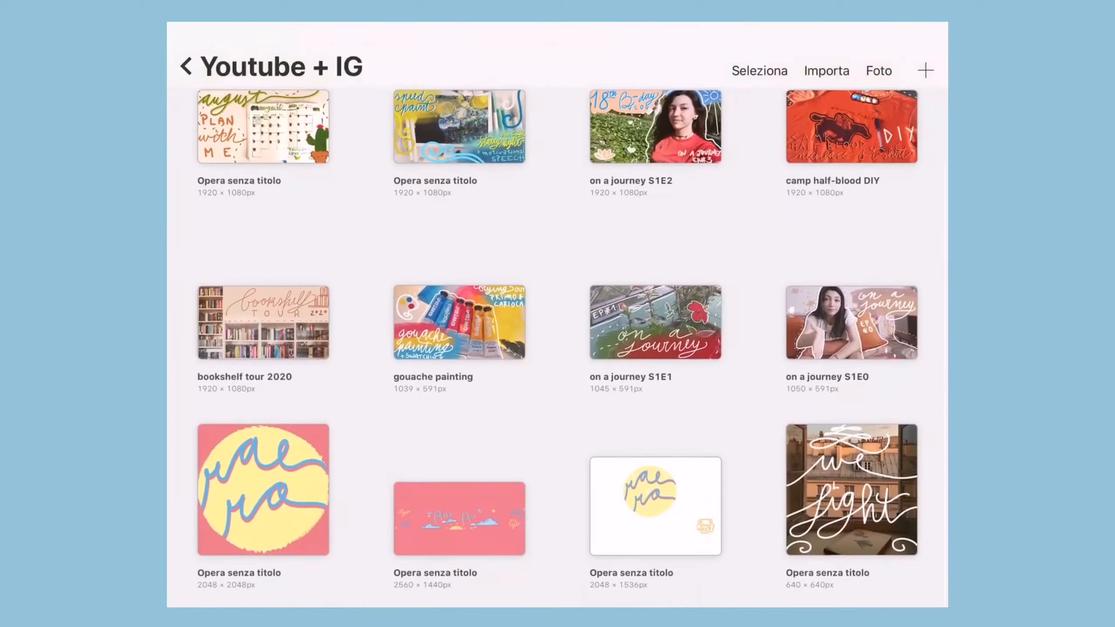
click(185, 66)
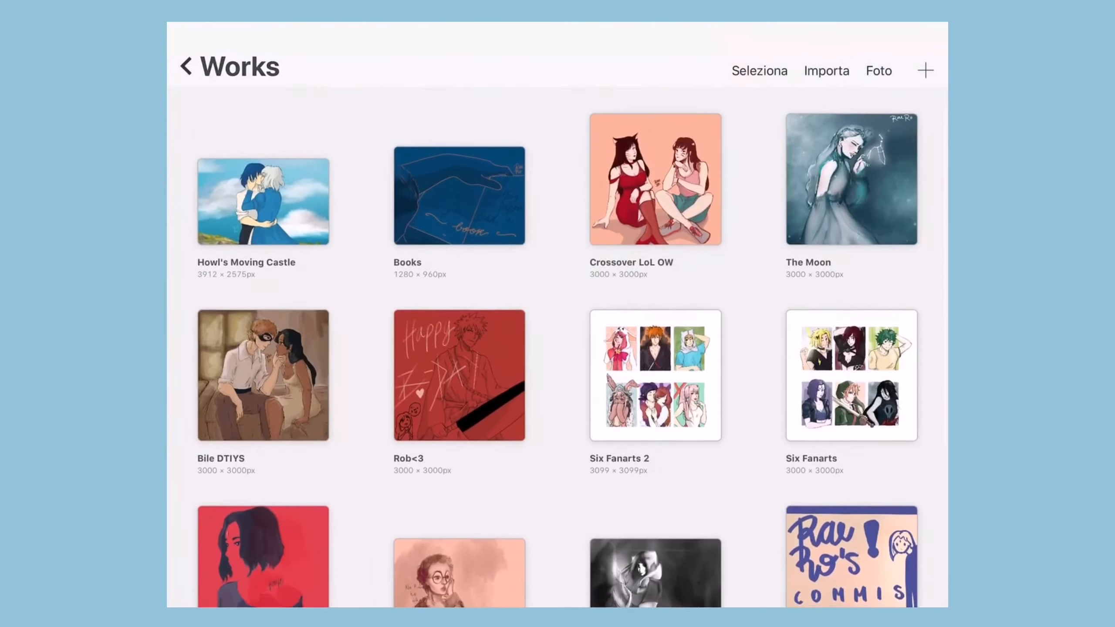
click(187, 67)
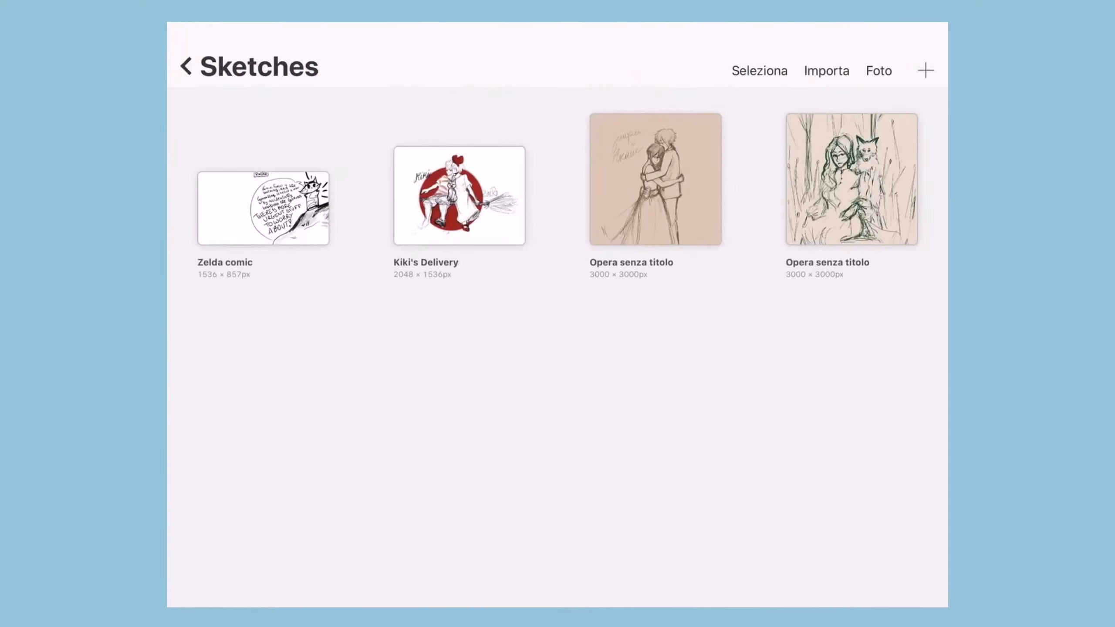
click(925, 70)
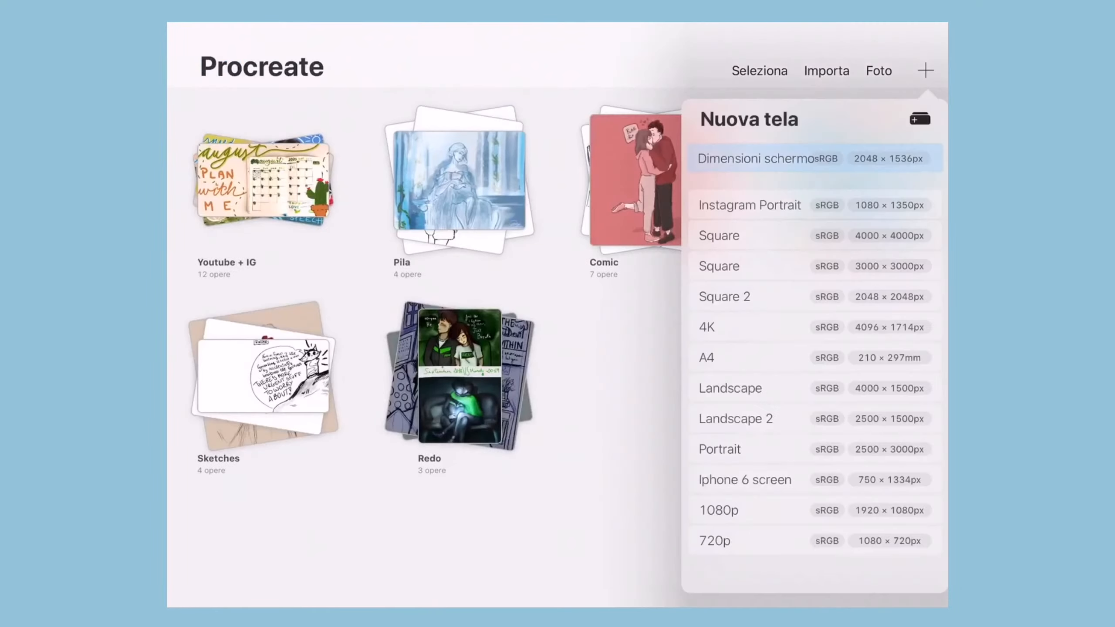
click(768, 158)
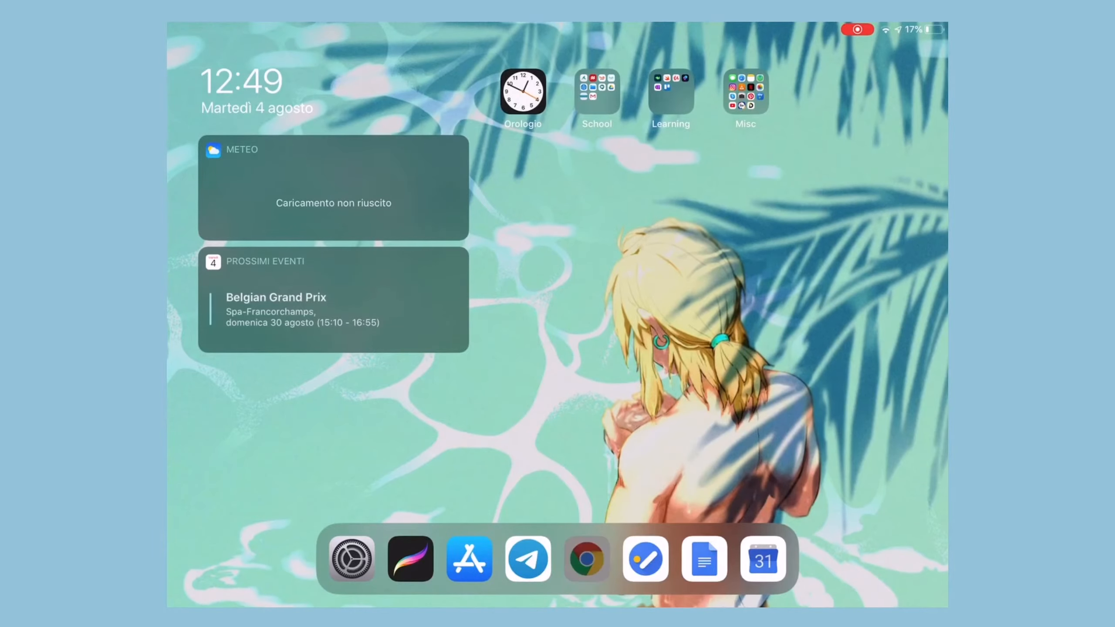
Step: Reload the Hourglass Booty & Abs page in Chrome, then view July in Google Calendar
click(587, 560)
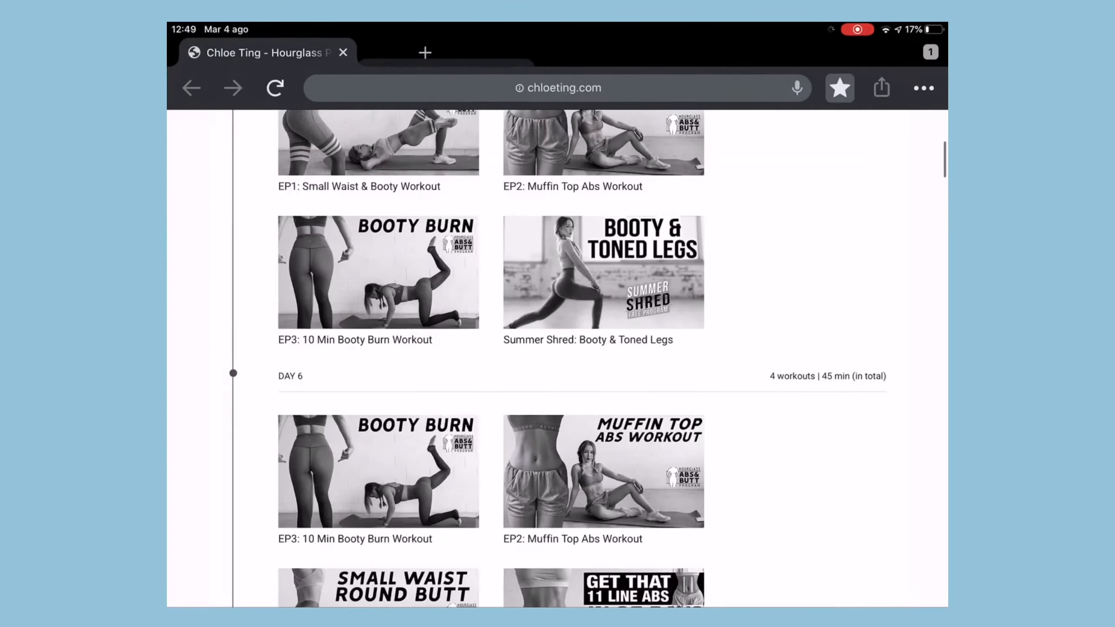
click(191, 87)
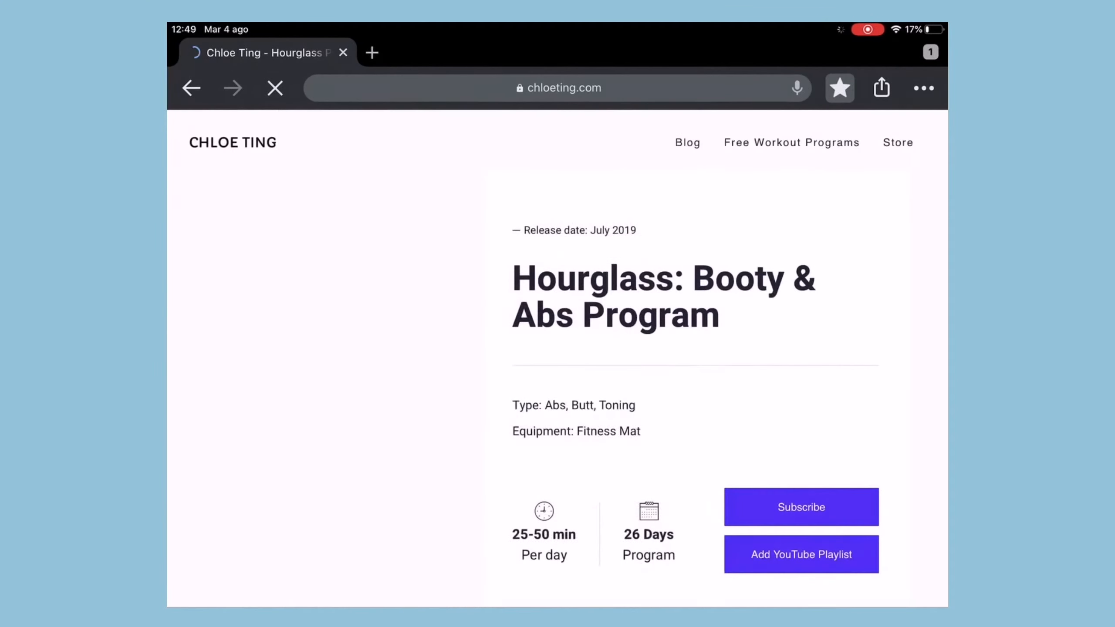
scroll(up, 3)
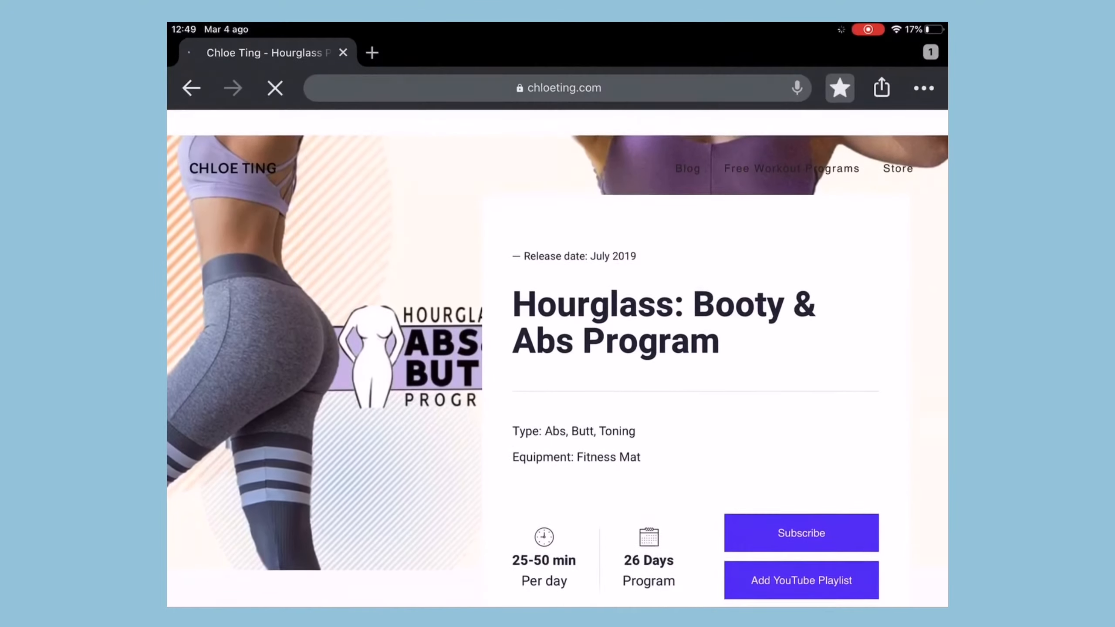
scroll(down, 3)
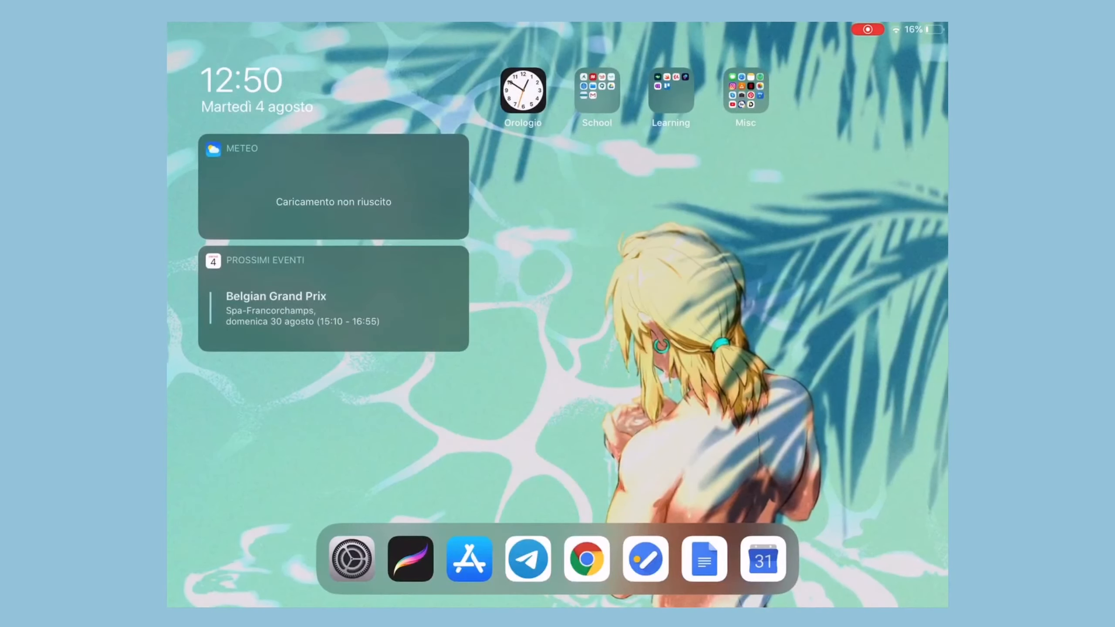
click(762, 559)
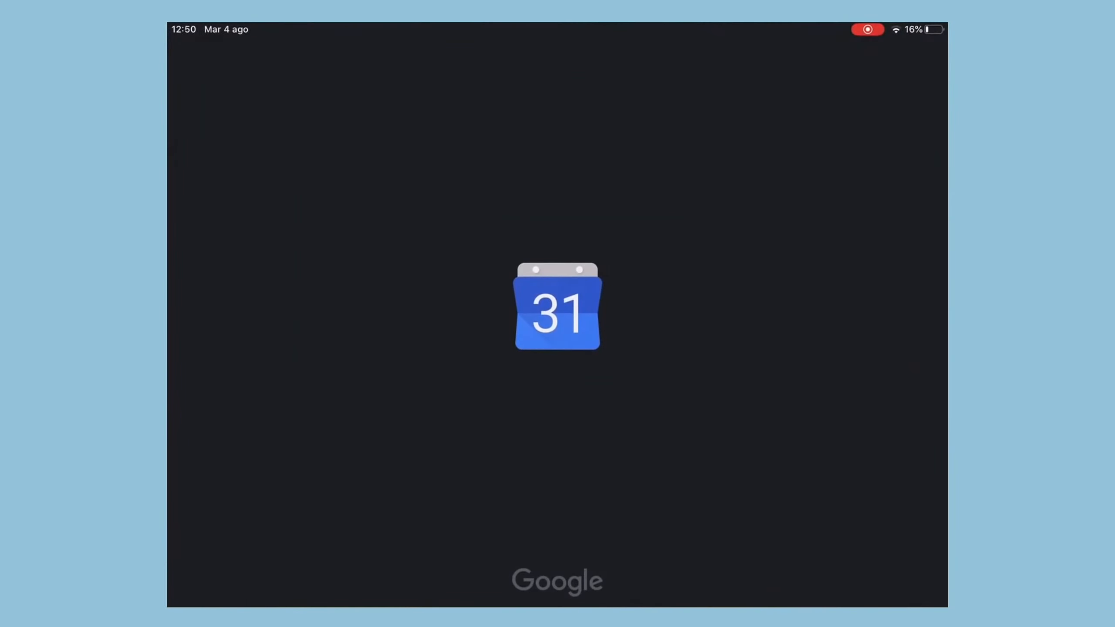
click(557, 307)
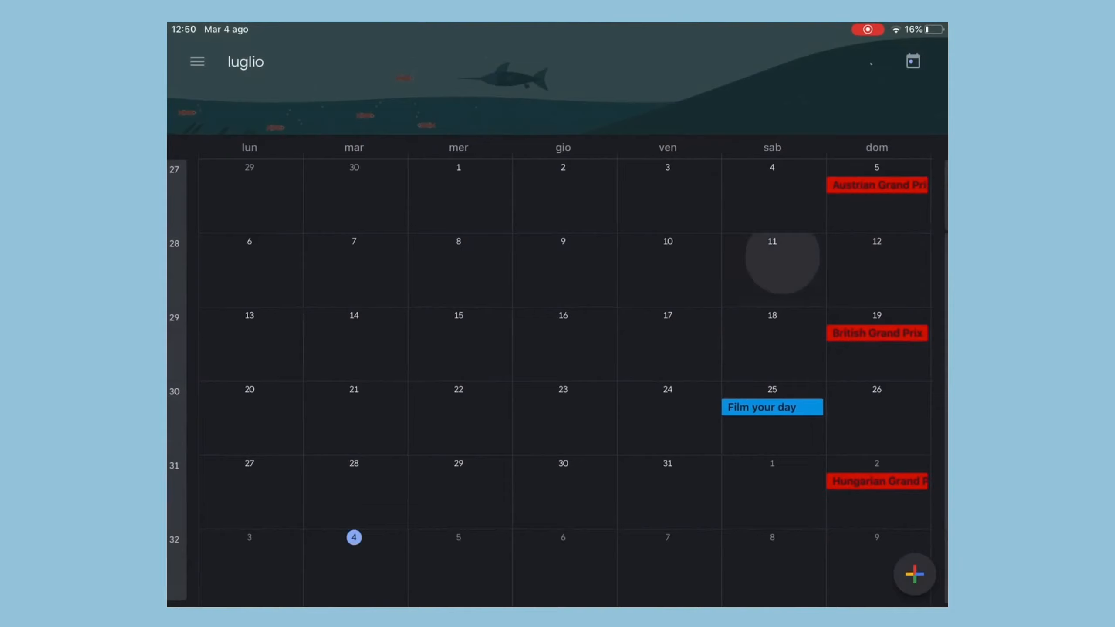